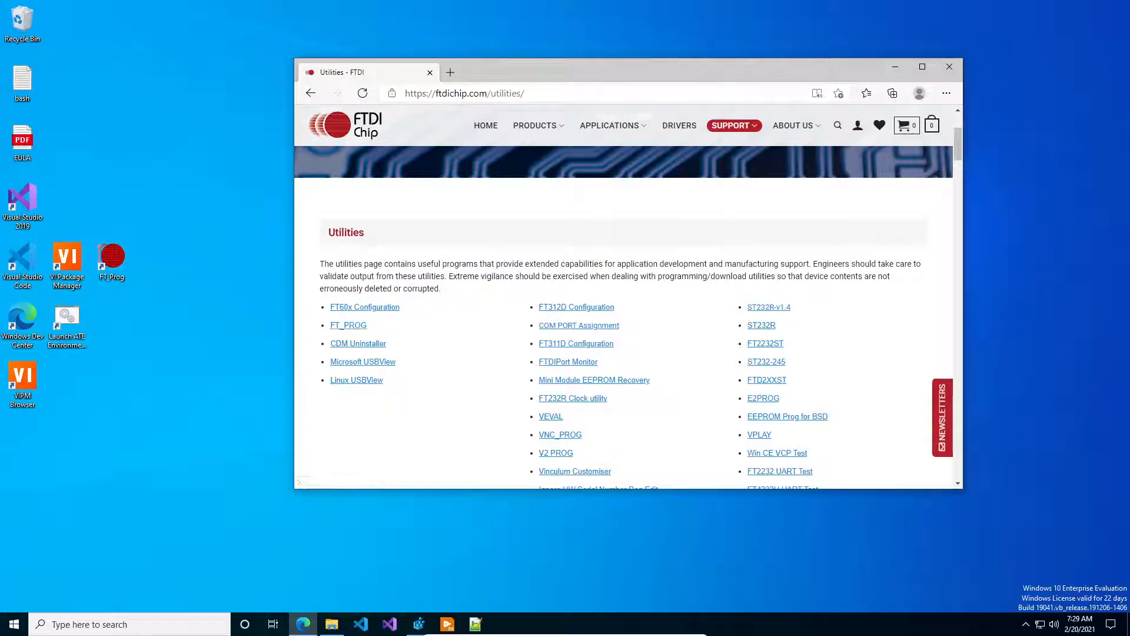
mouse_move(267, 307)
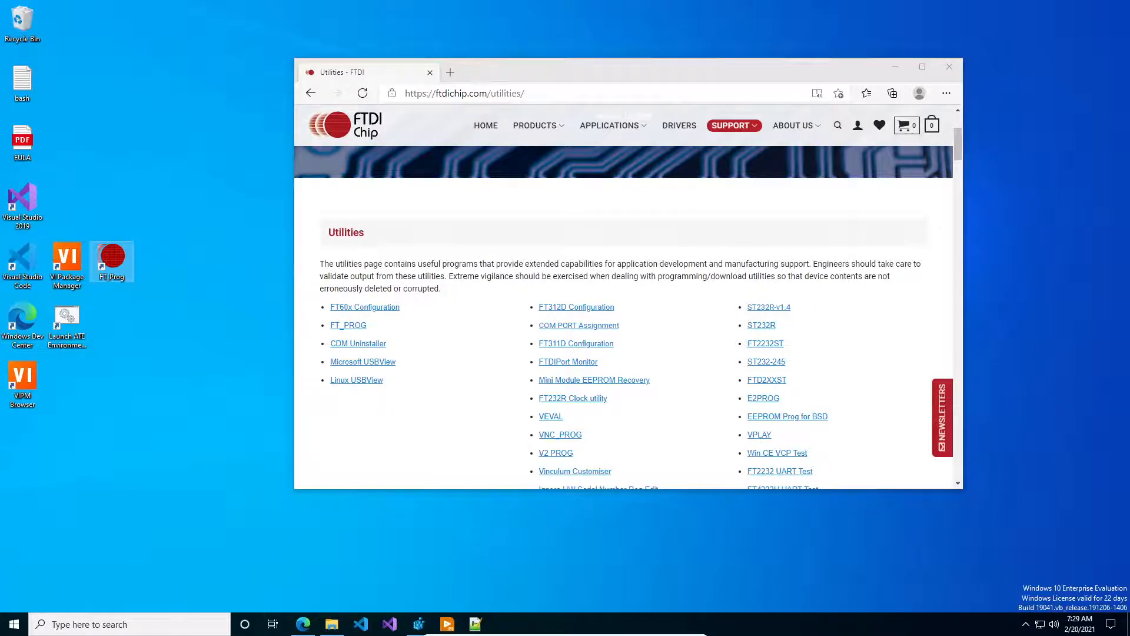
Step: Launch FT_Prog and scan for the connected FT232R device to read its EEPROM
double_click(111, 258)
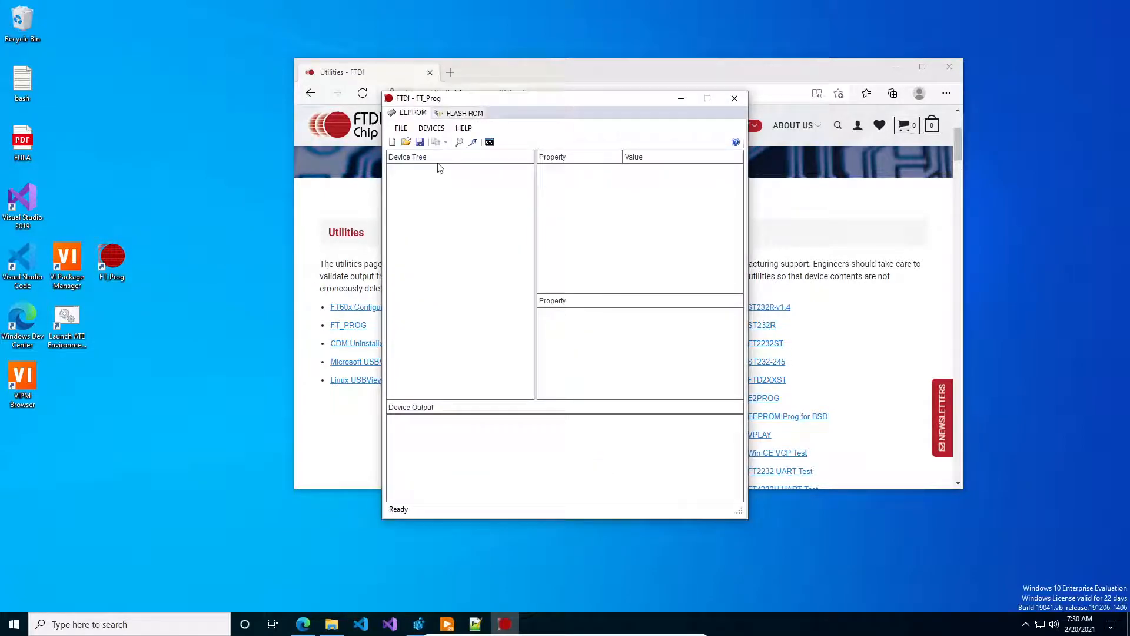
click(431, 128)
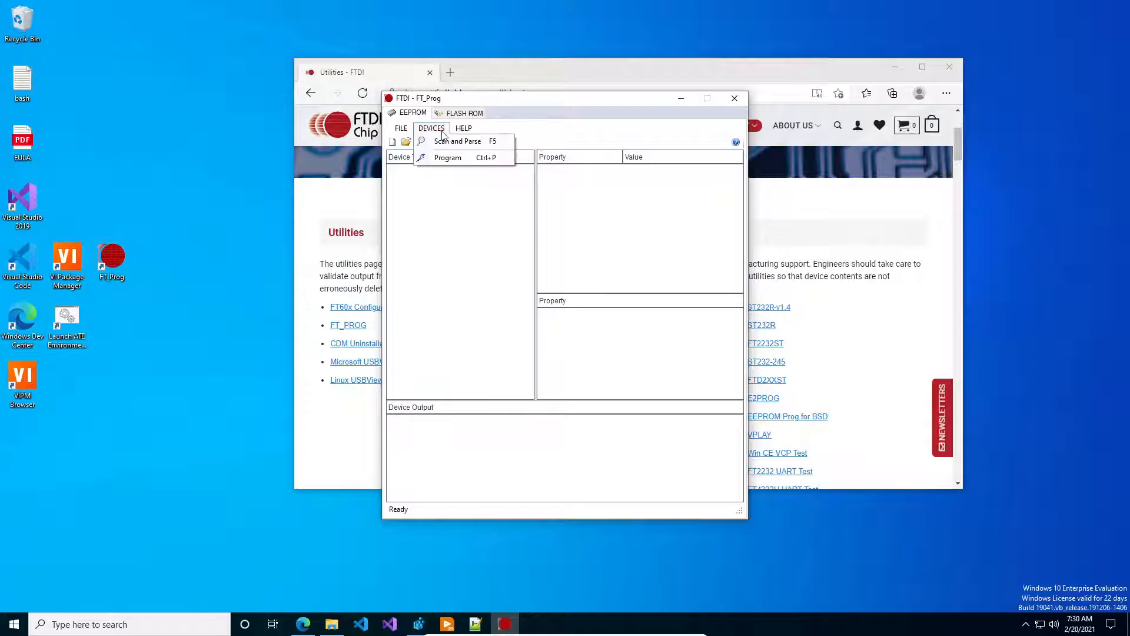
click(458, 140)
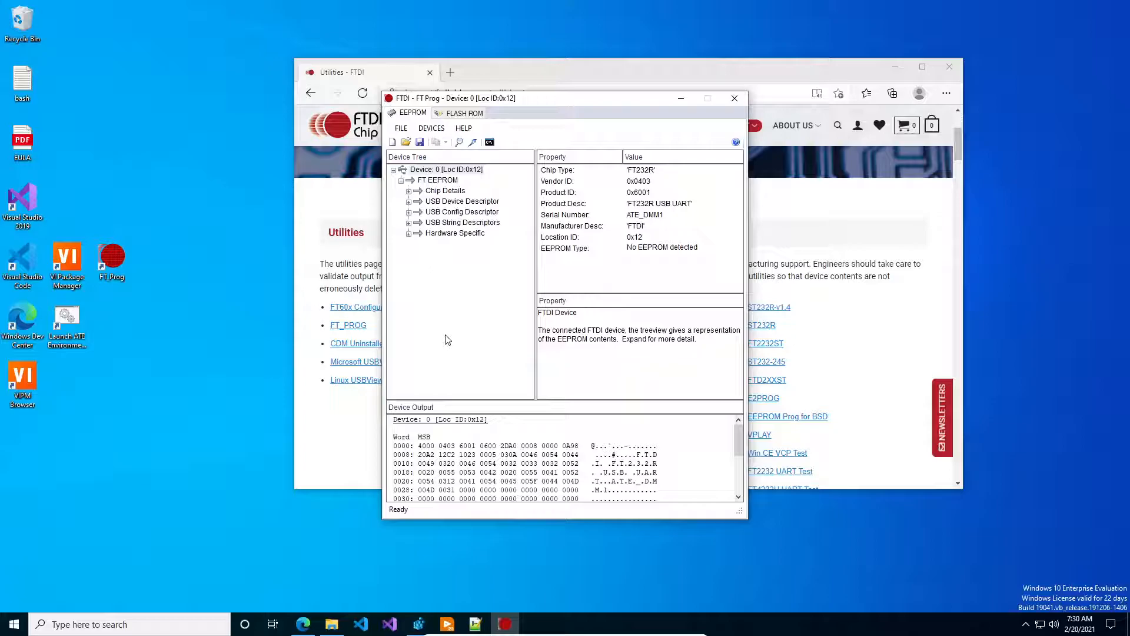
mouse_move(435, 333)
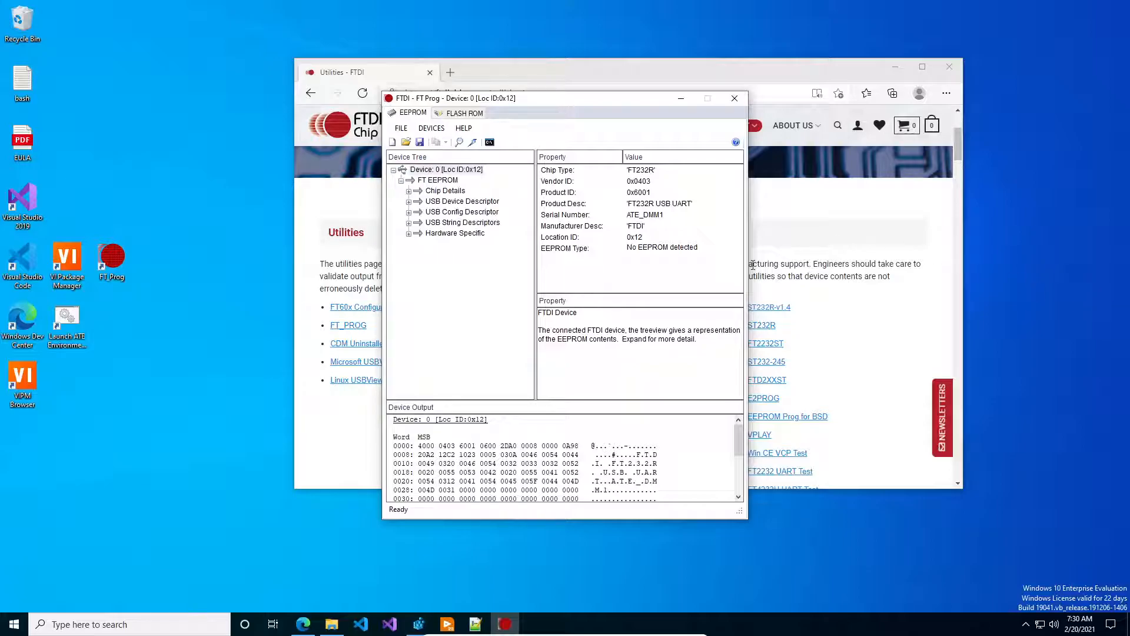
mouse_move(442, 152)
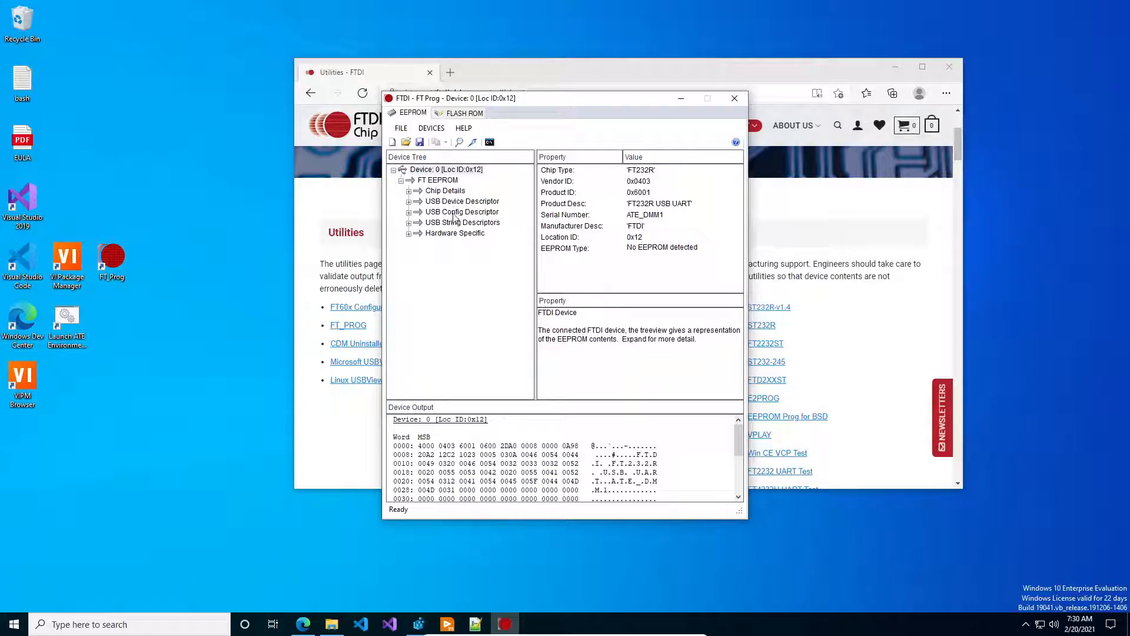
Step: Show the USB String Descriptors properties with product description 'FT232R USB UART'
click(463, 223)
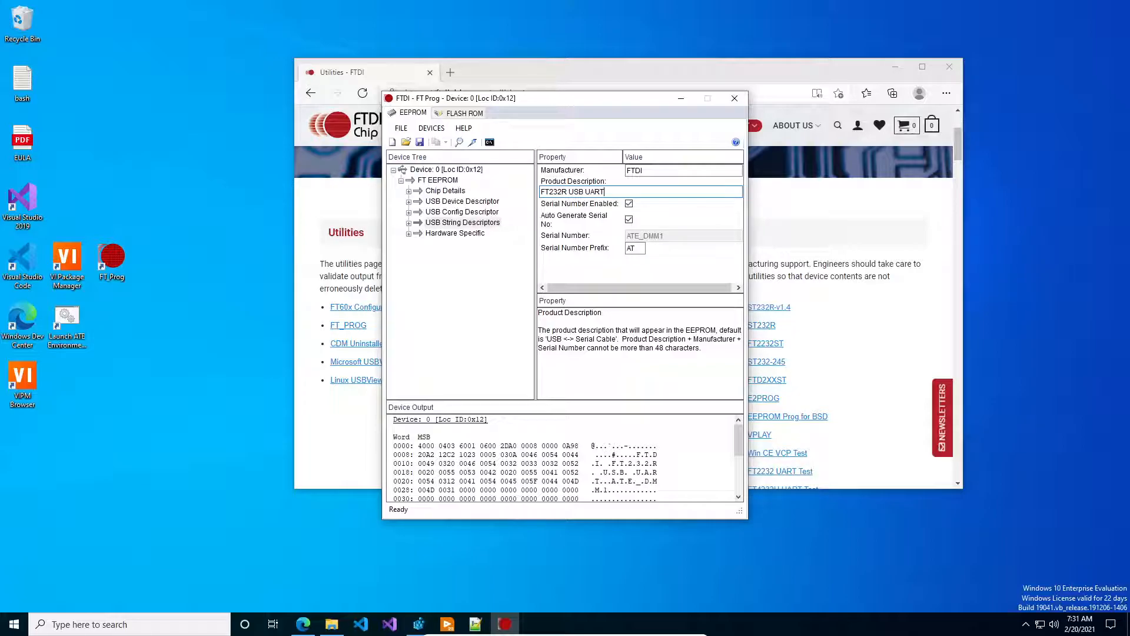
mouse_move(724, 267)
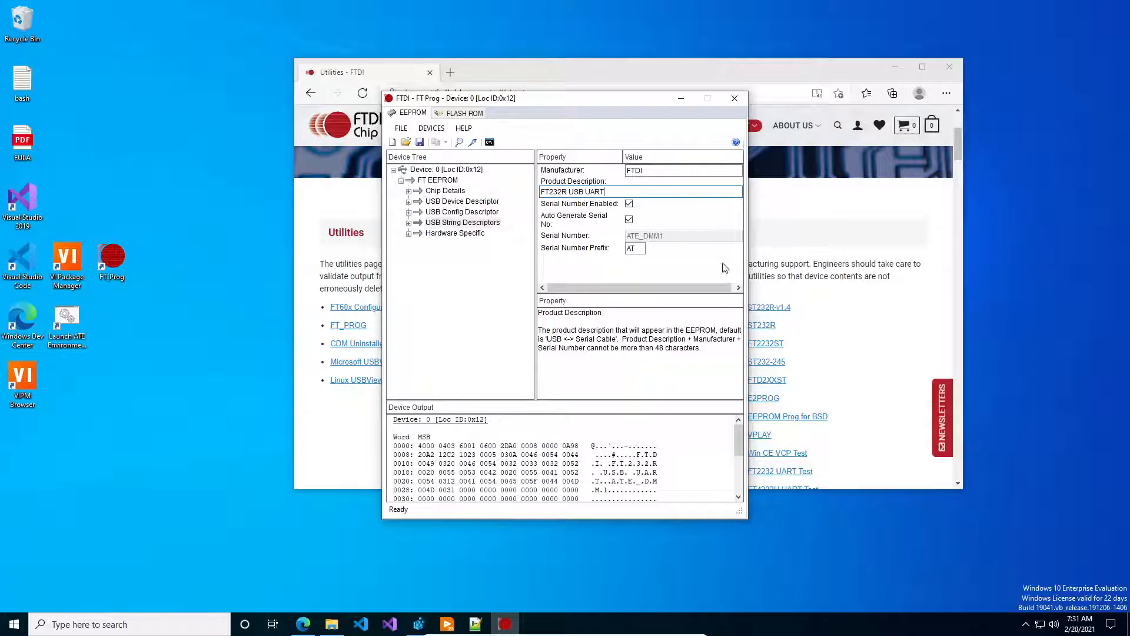
Step: Uncheck Auto Generate Serial No, keeping ATE_DMM1 as the editable serial number
click(627, 220)
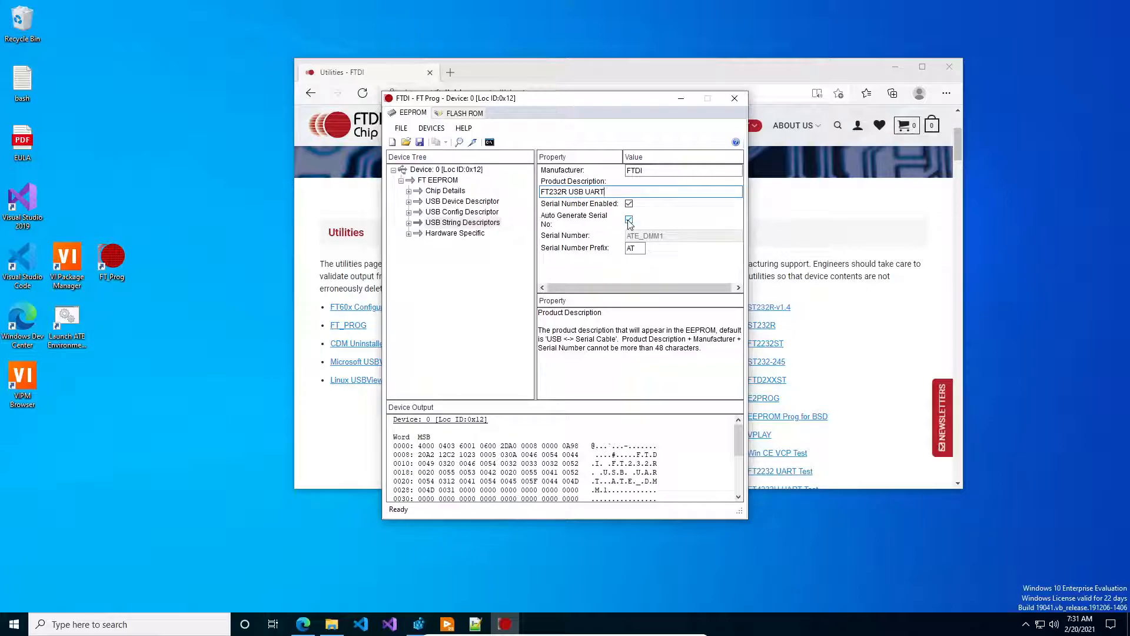
click(628, 220)
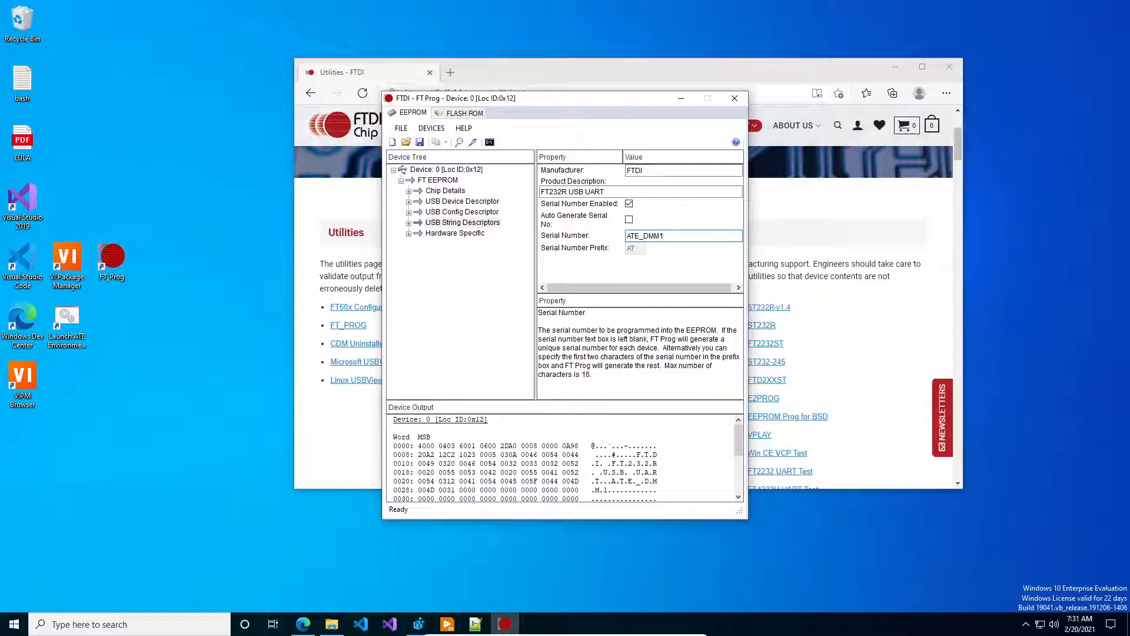
click(681, 236)
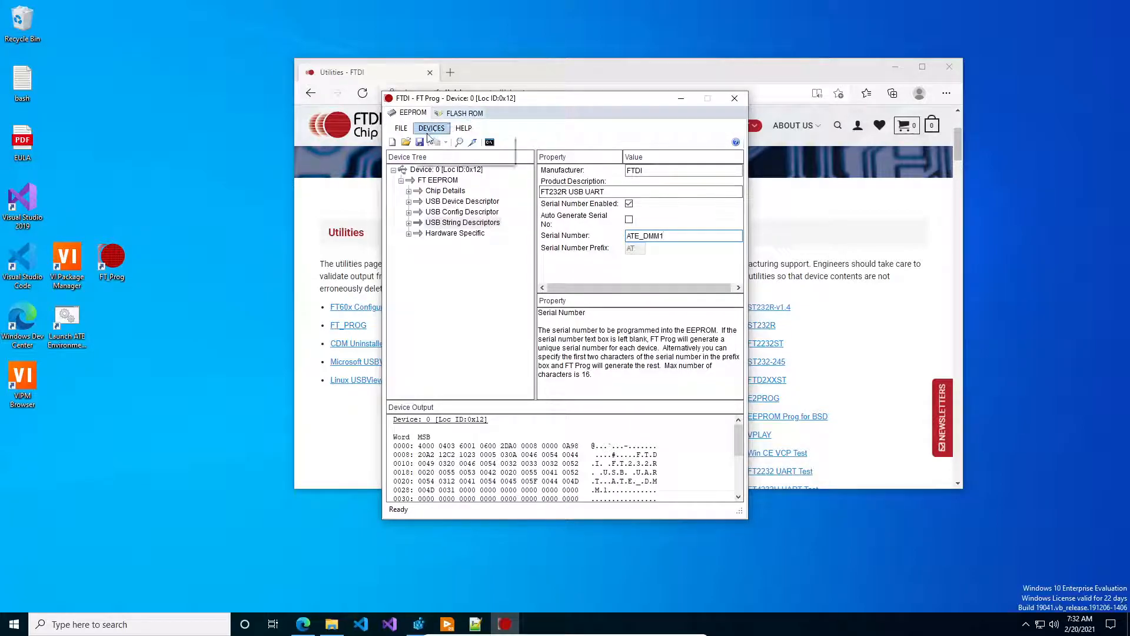
Step: Program the device with serial ATE_DMM1, dismiss the dialog and exit FT_Prog
click(431, 141)
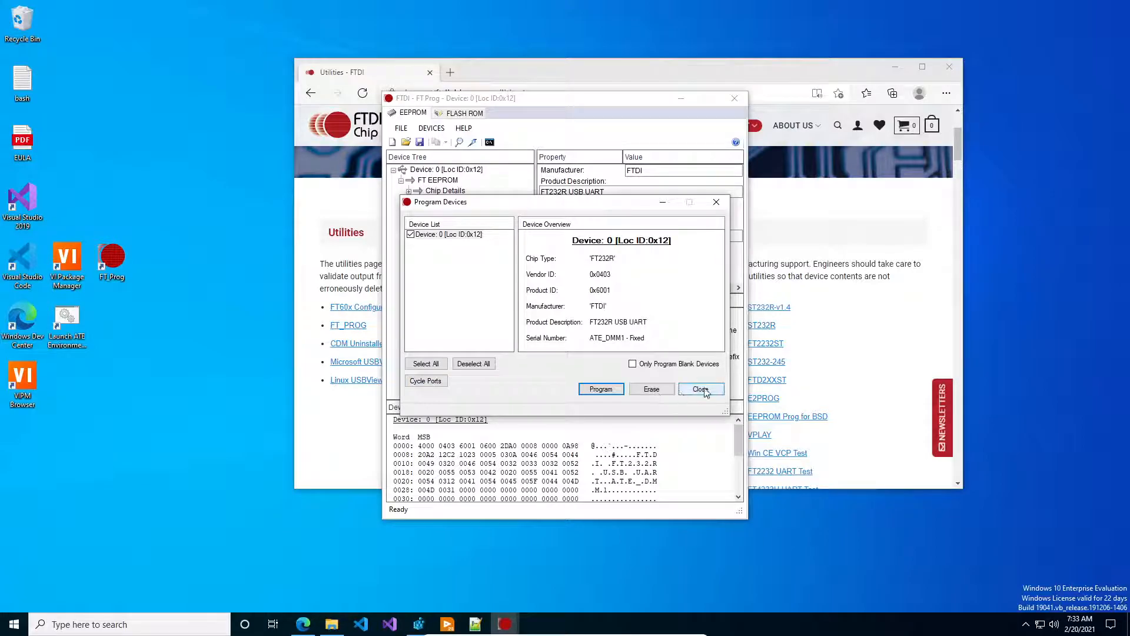
click(699, 388)
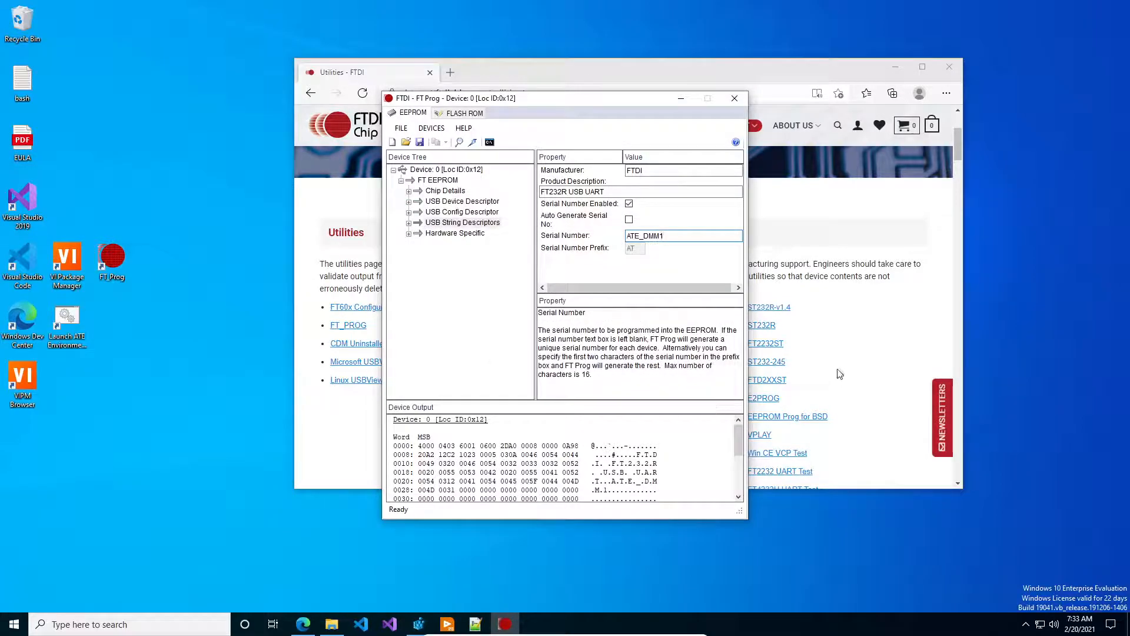
click(682, 235)
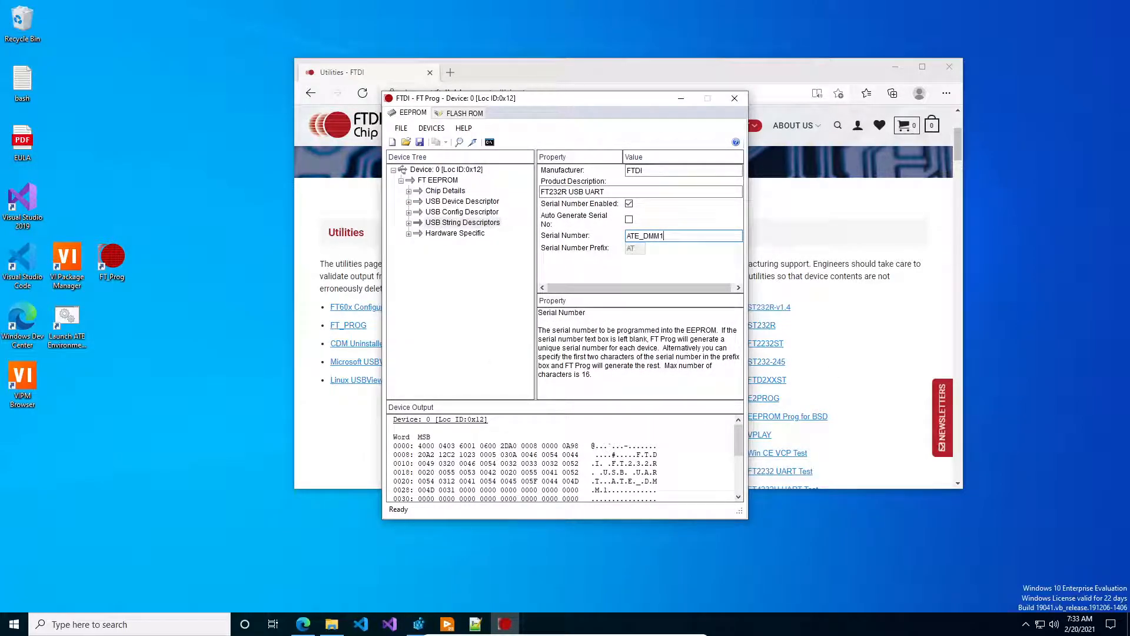
mouse_move(735, 98)
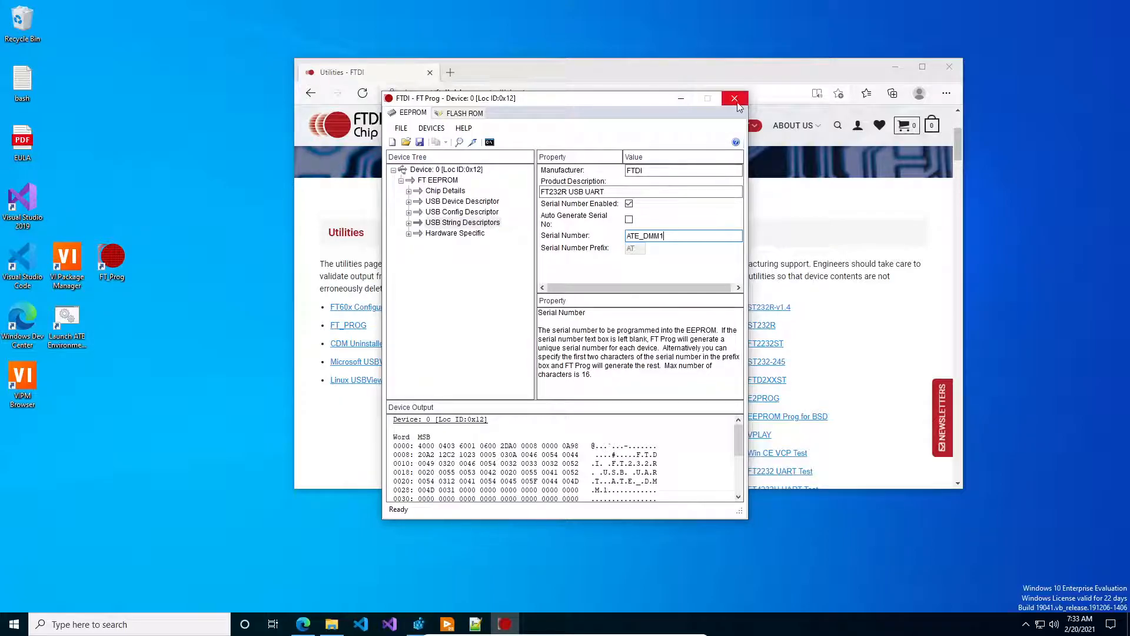
click(734, 98)
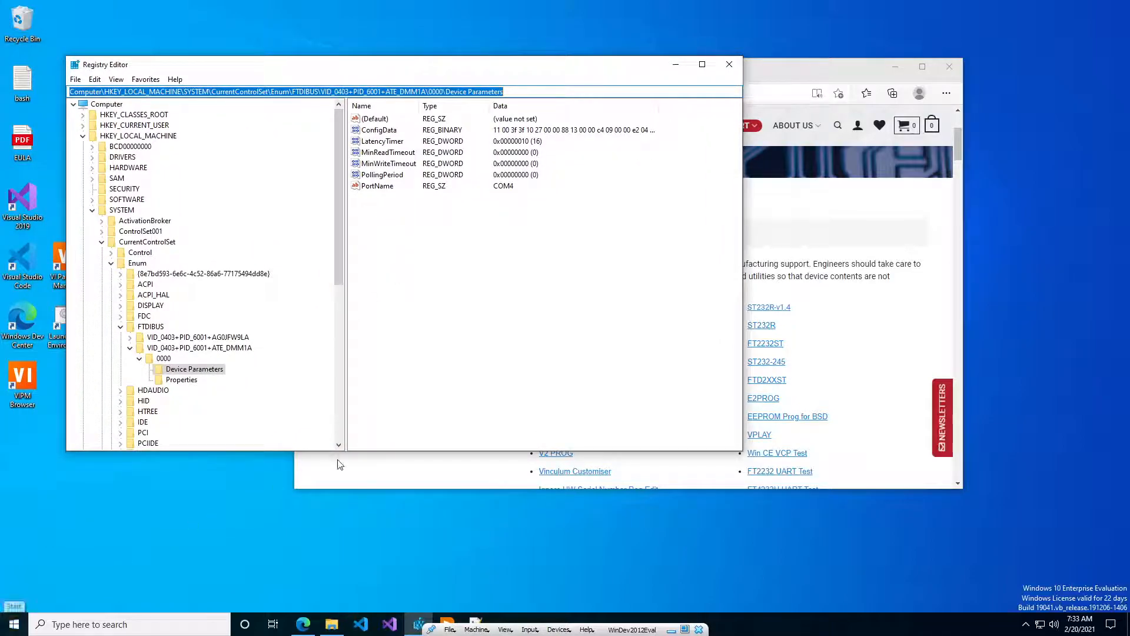
mouse_move(414, 386)
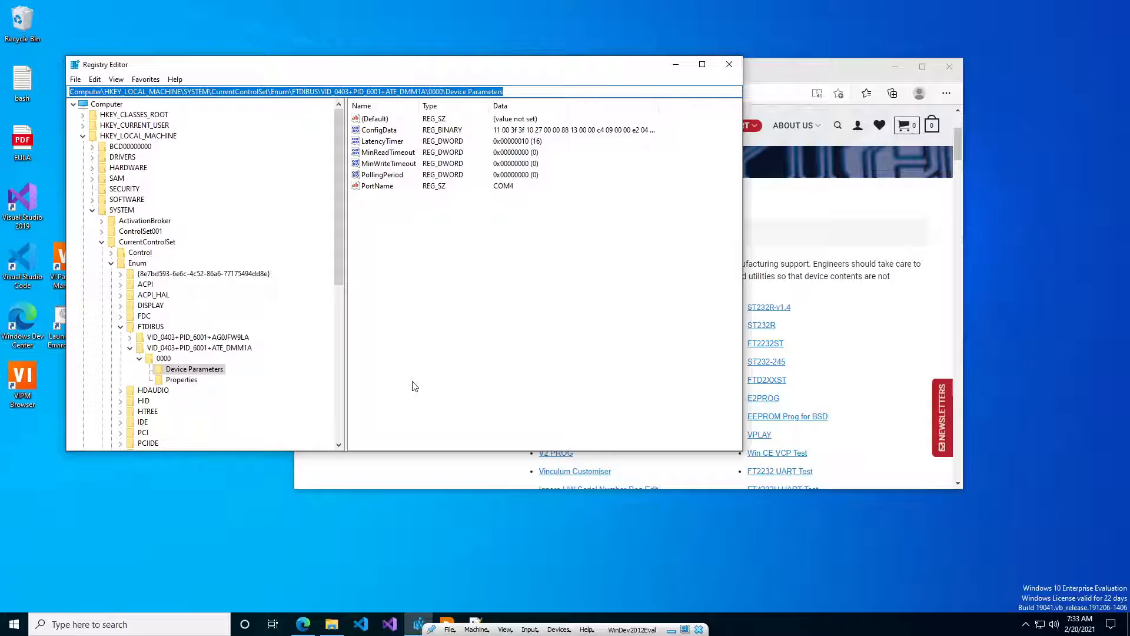
mouse_move(387, 447)
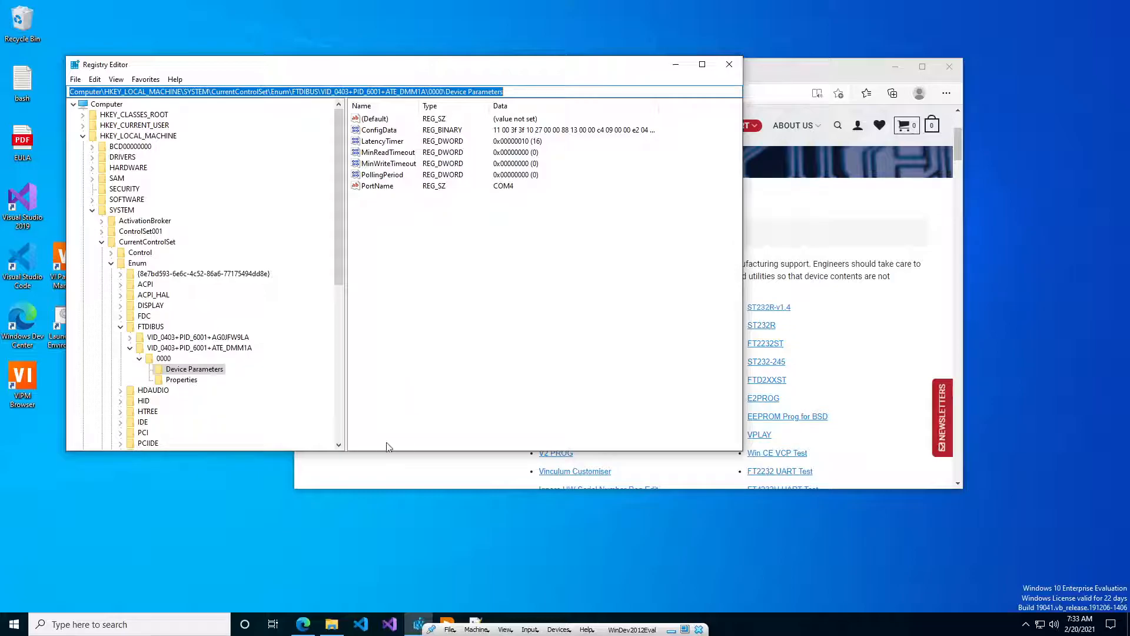
mouse_move(219, 292)
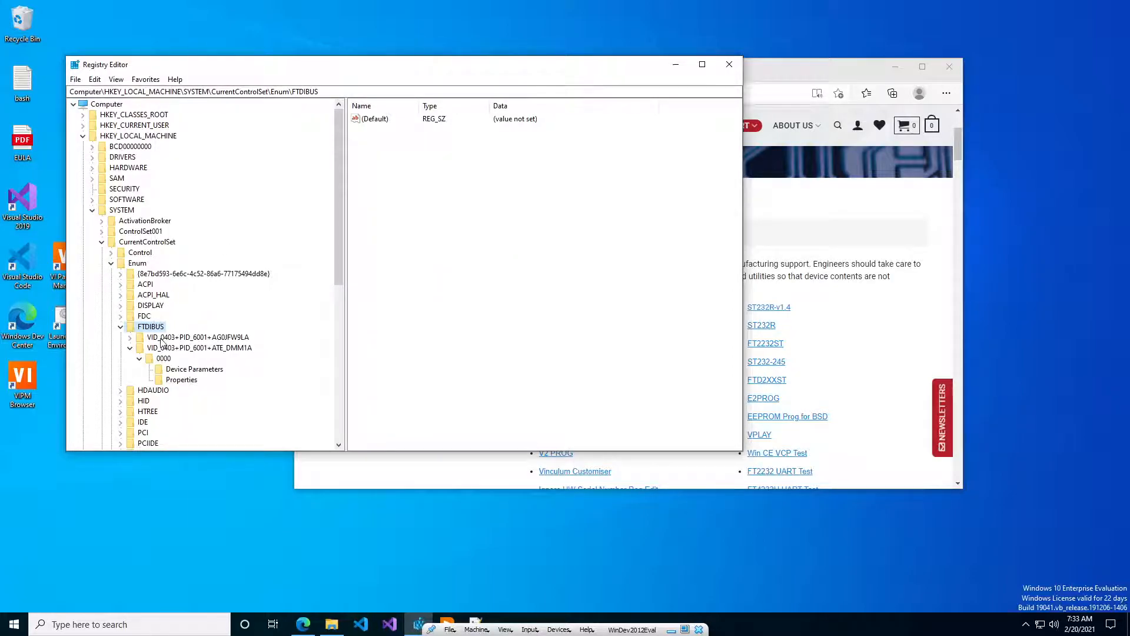
Step: Compare the AG0JFW9LA and ATE_DMM1A keys under FTDIBUS, ending on ATE_DMM1A
click(129, 347)
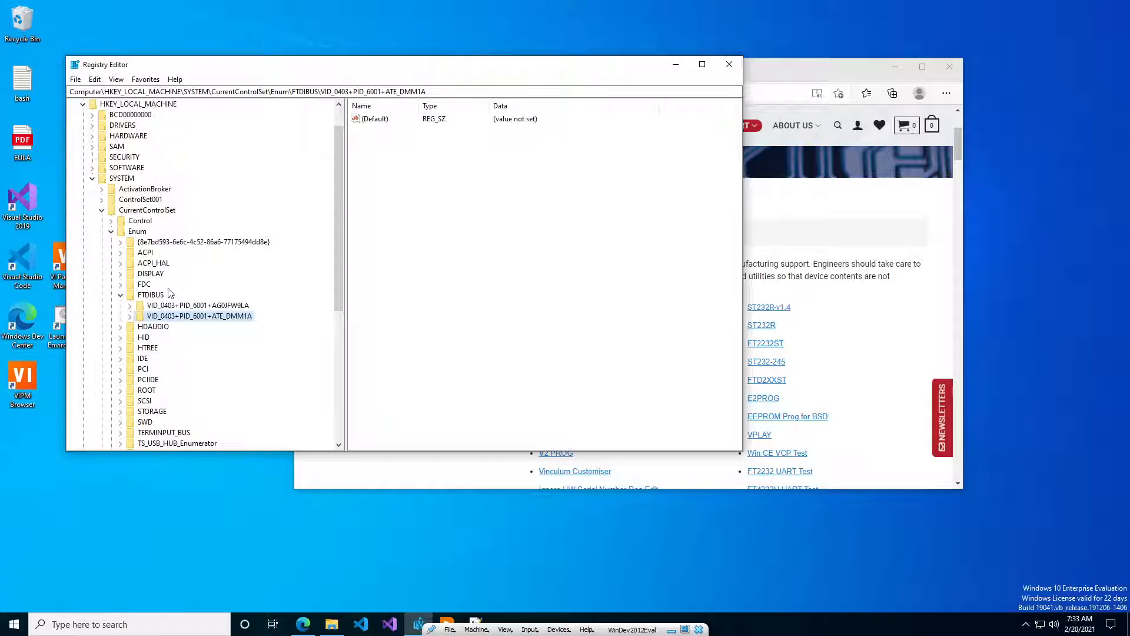
click(196, 305)
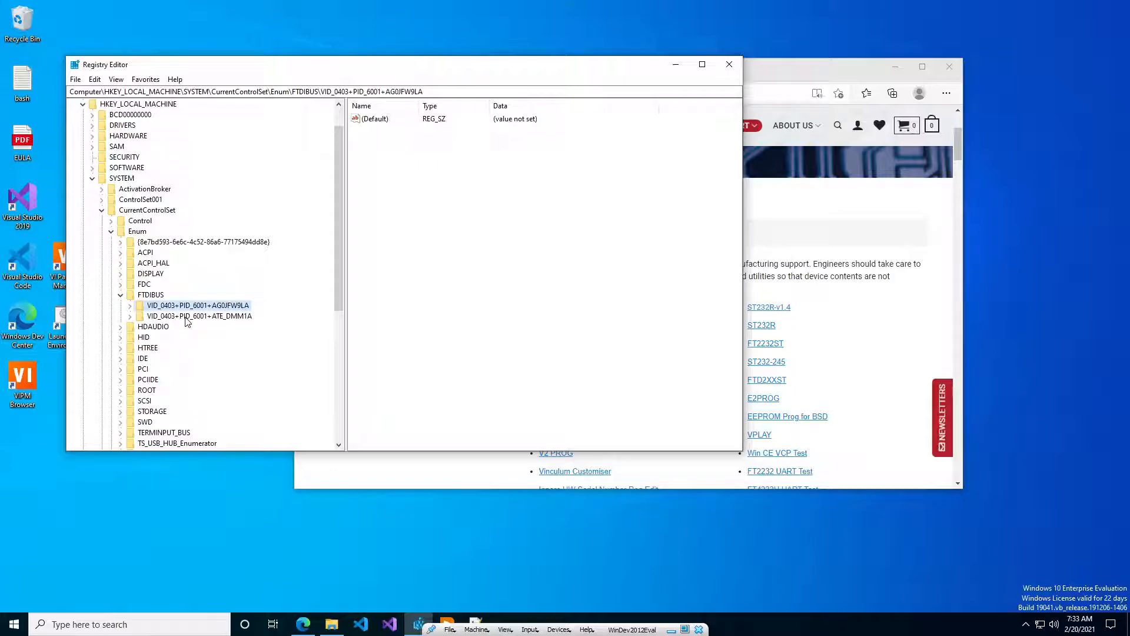
click(199, 316)
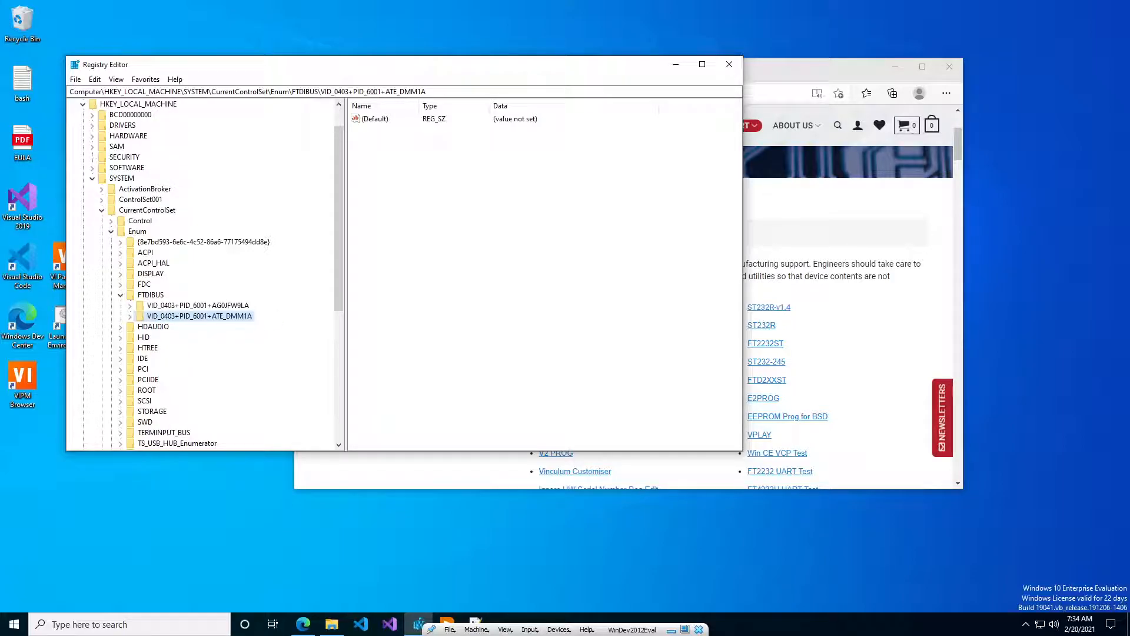
Step: Expand ATE_DMM1A to instance 0000's Device Parameters, where PortName reads COM4
click(130, 315)
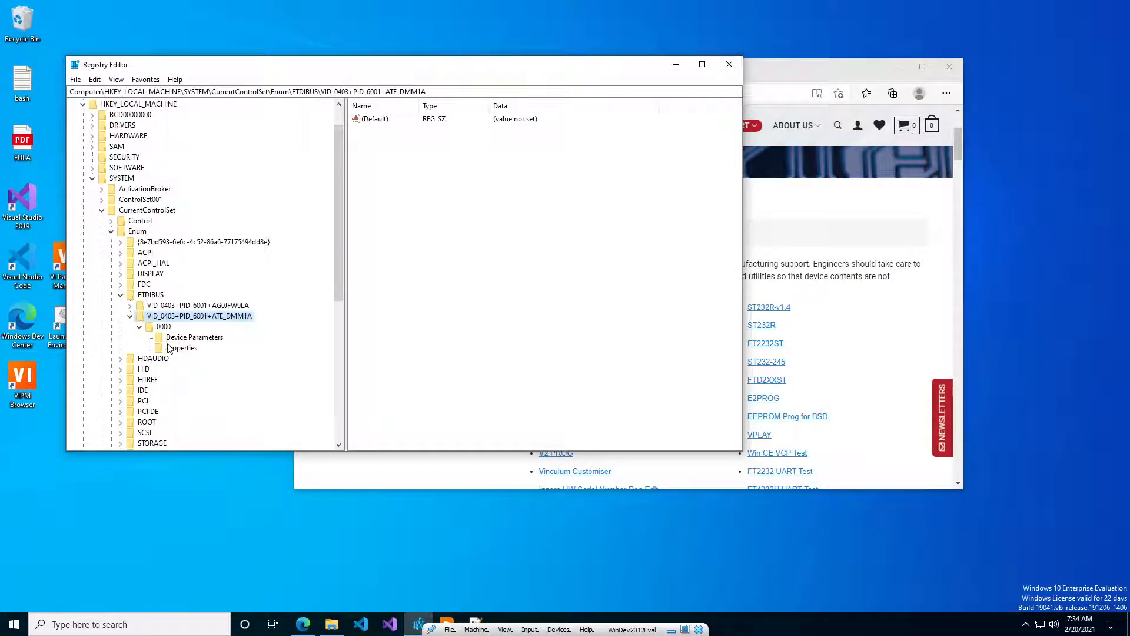
click(163, 326)
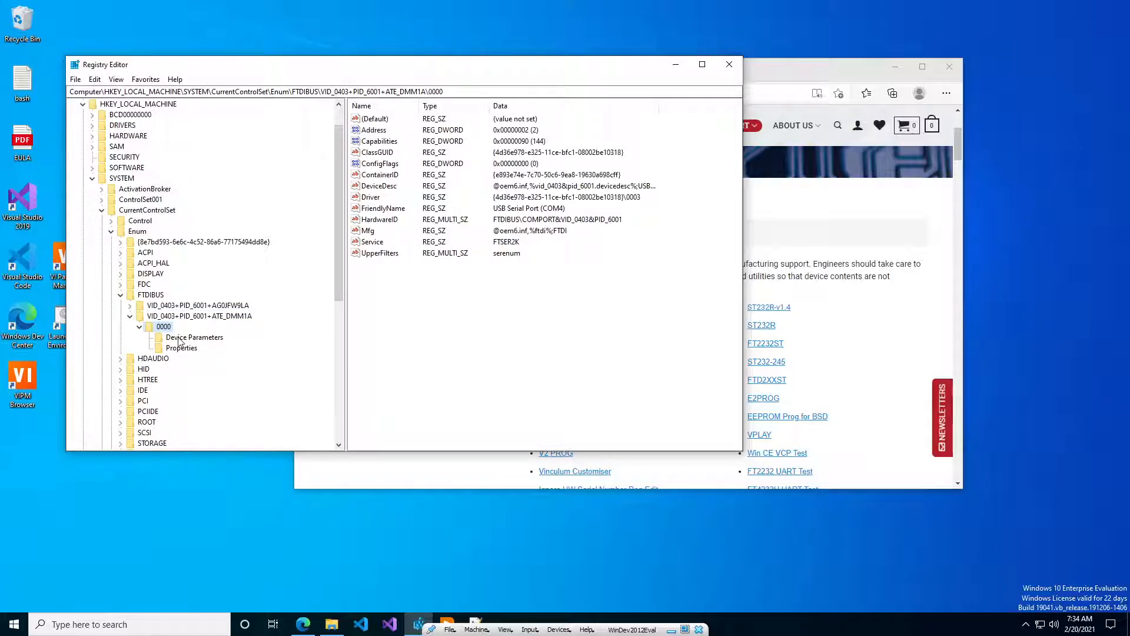
click(193, 337)
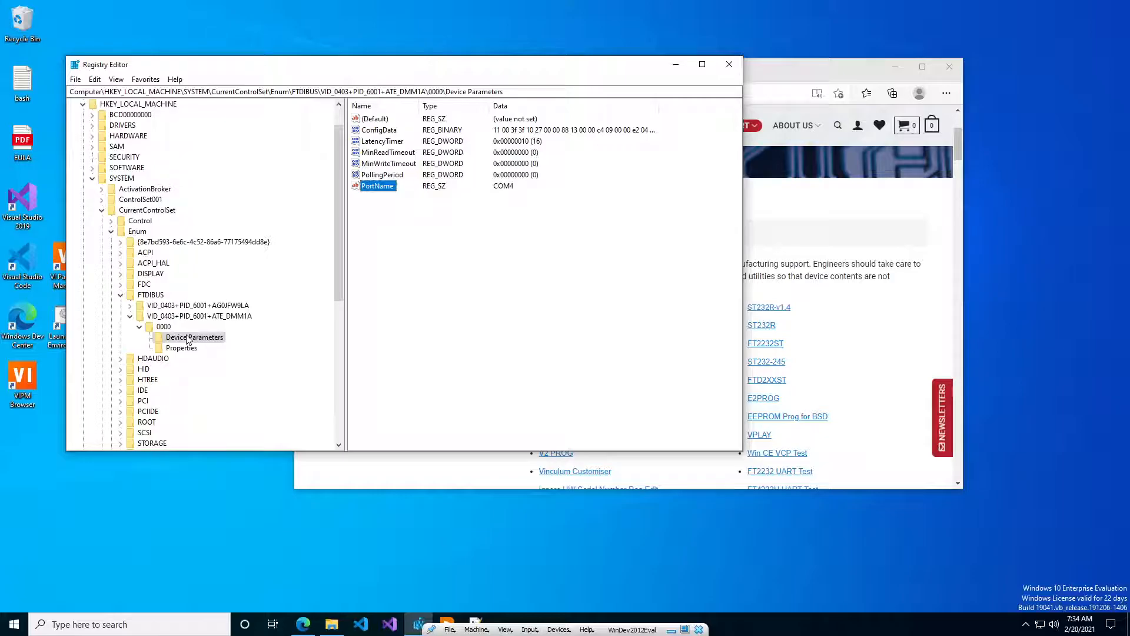
mouse_move(348, 489)
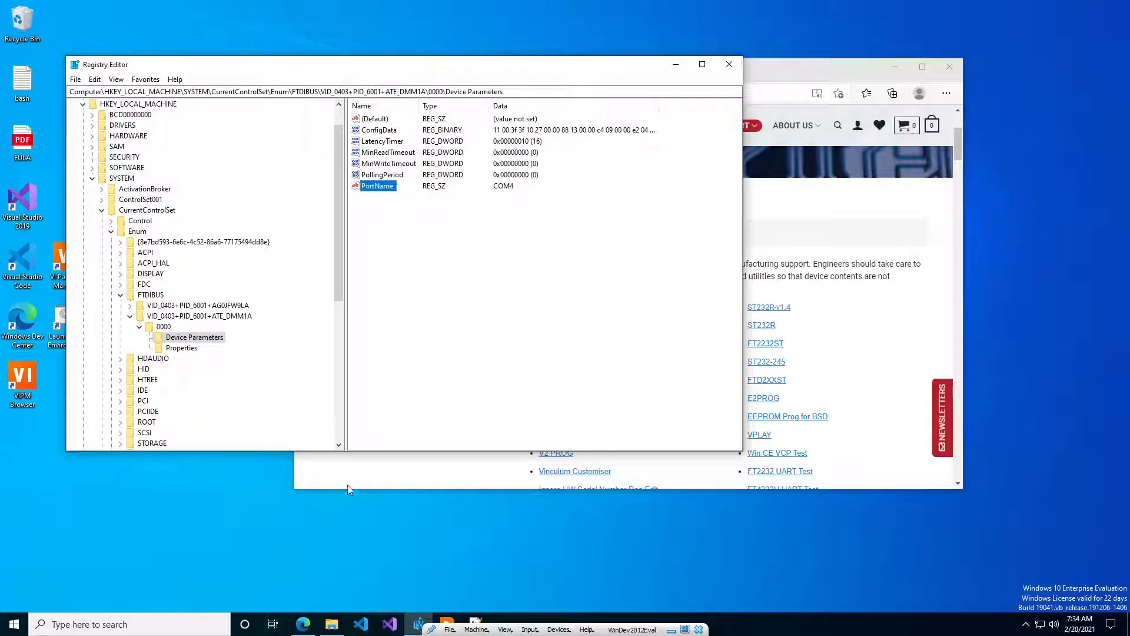
mouse_move(431, 624)
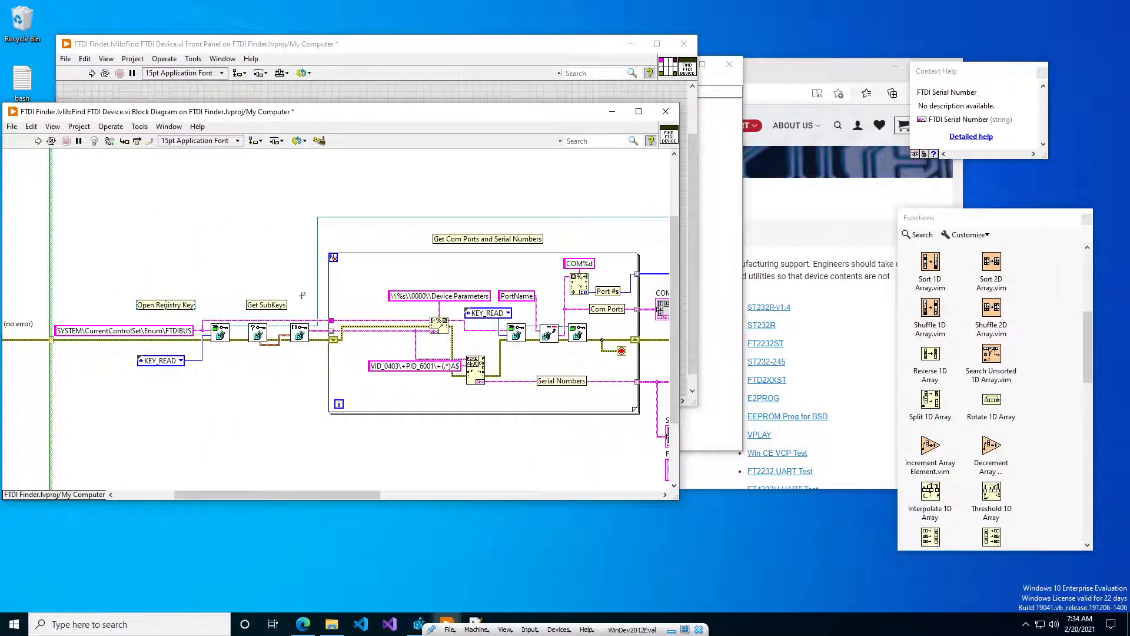
mouse_move(160, 361)
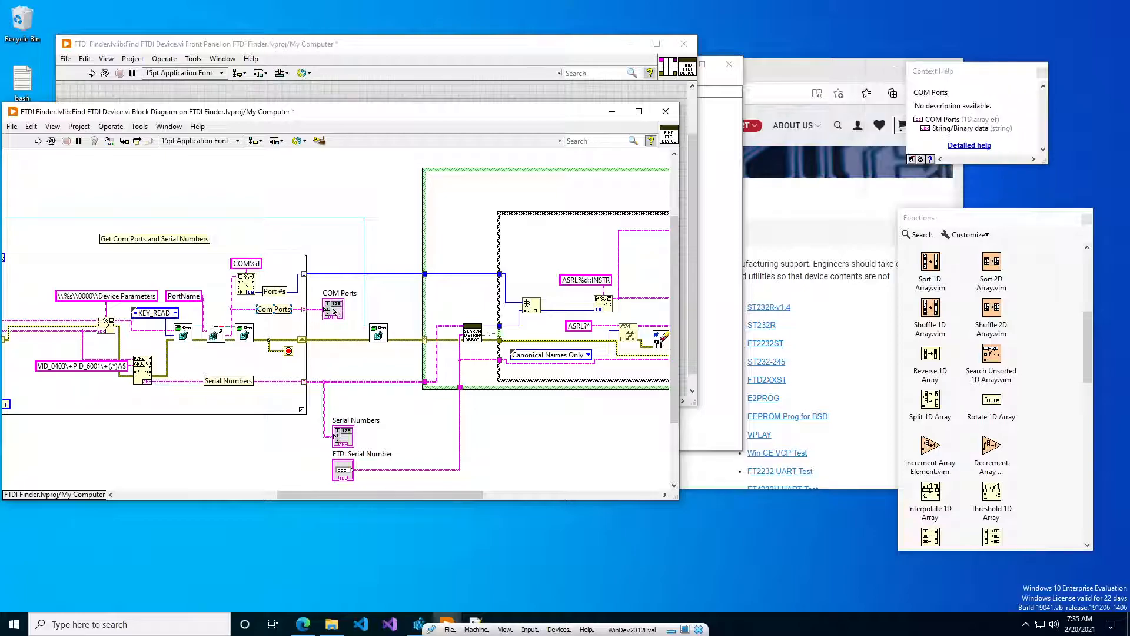
mouse_move(353, 420)
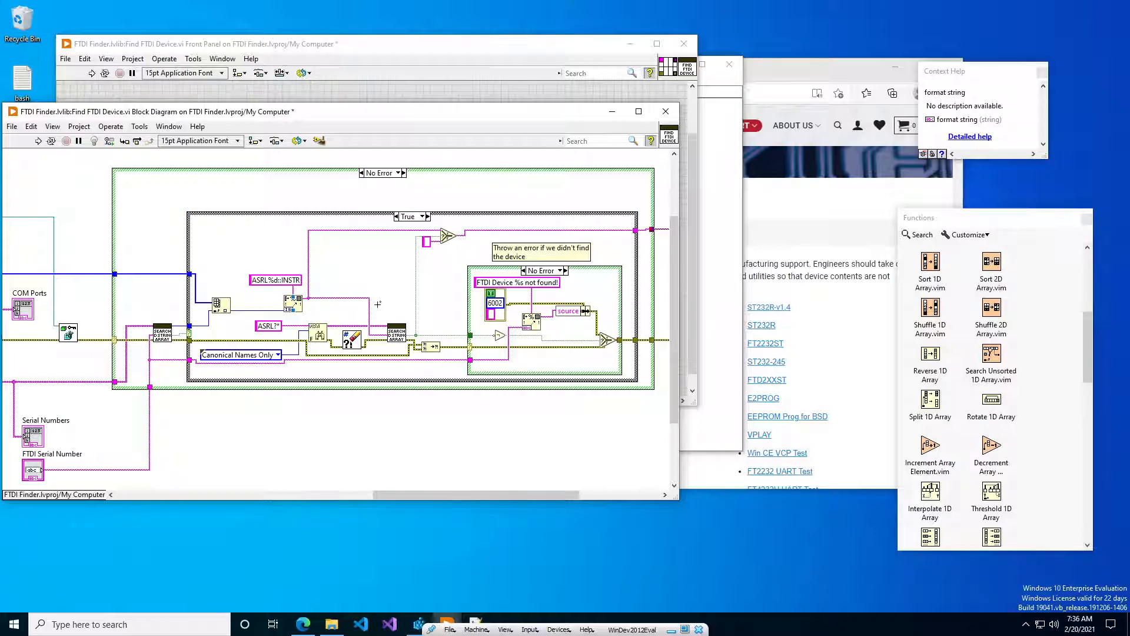
mouse_move(395, 333)
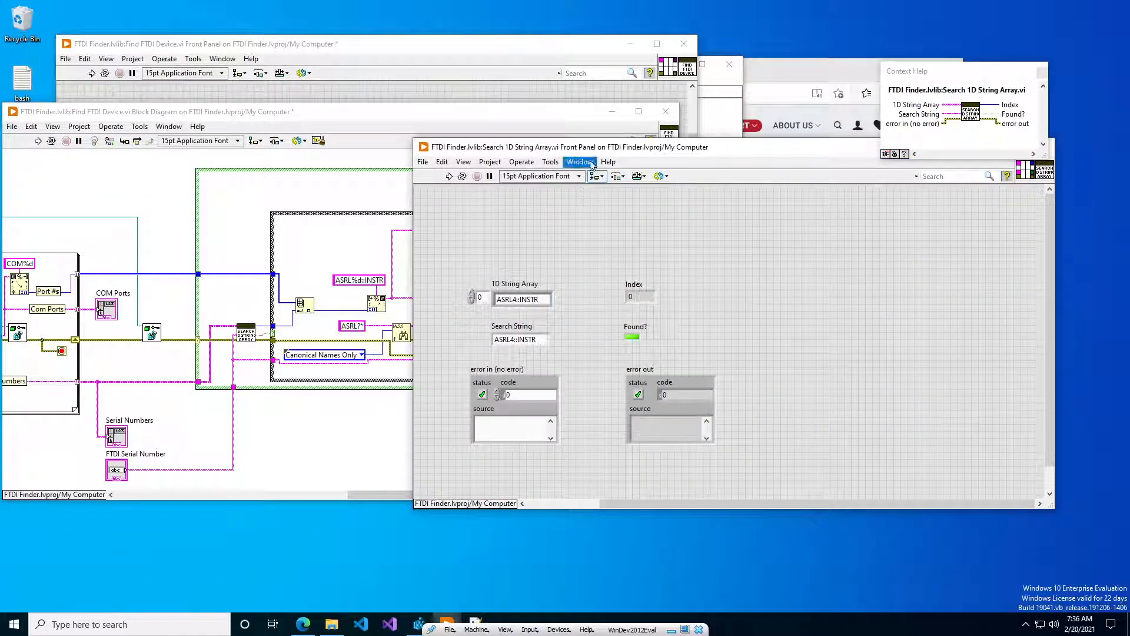
Step: View the Search 1D String Array subVI's block diagram, then close it
click(579, 161)
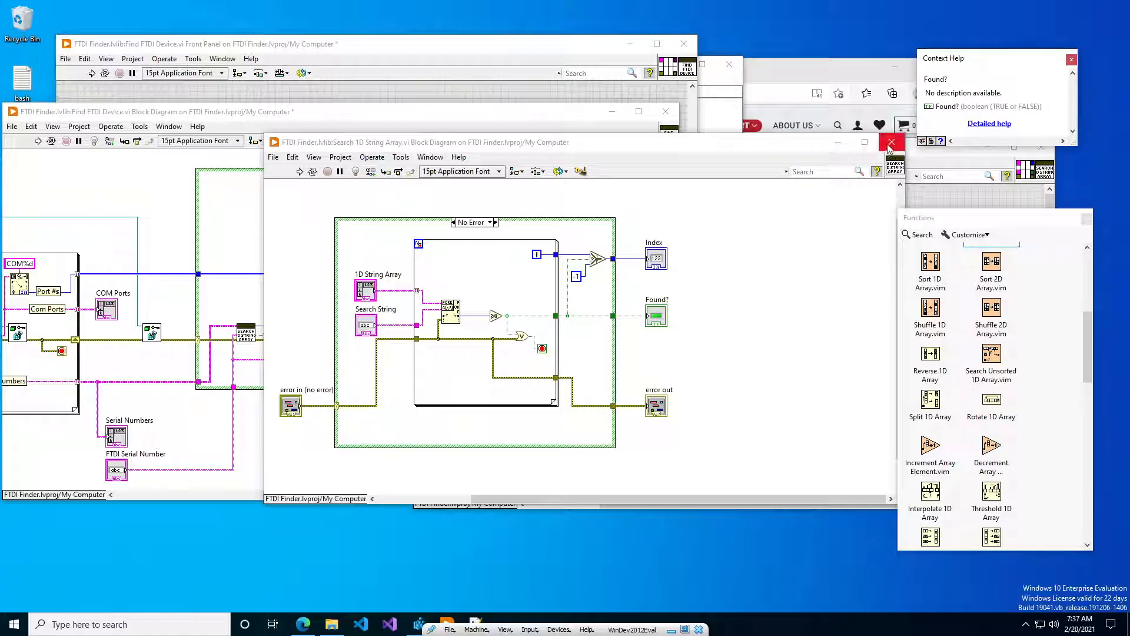
click(891, 141)
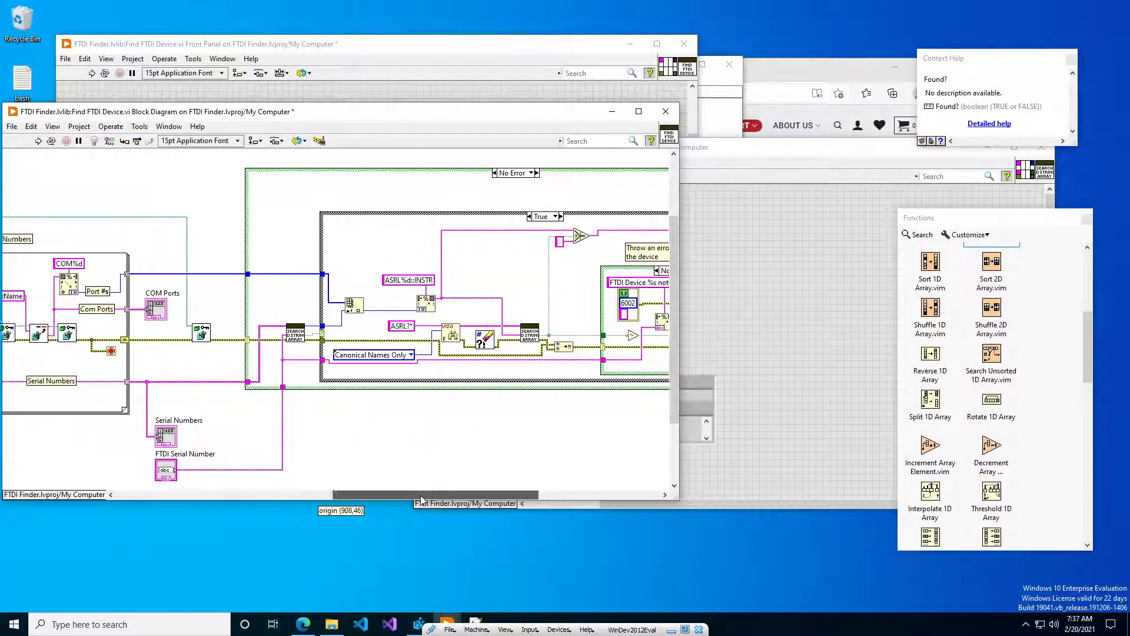
Step: Scroll the block diagram left to show the 'never connected' False error case
drag(418, 496, 364, 495)
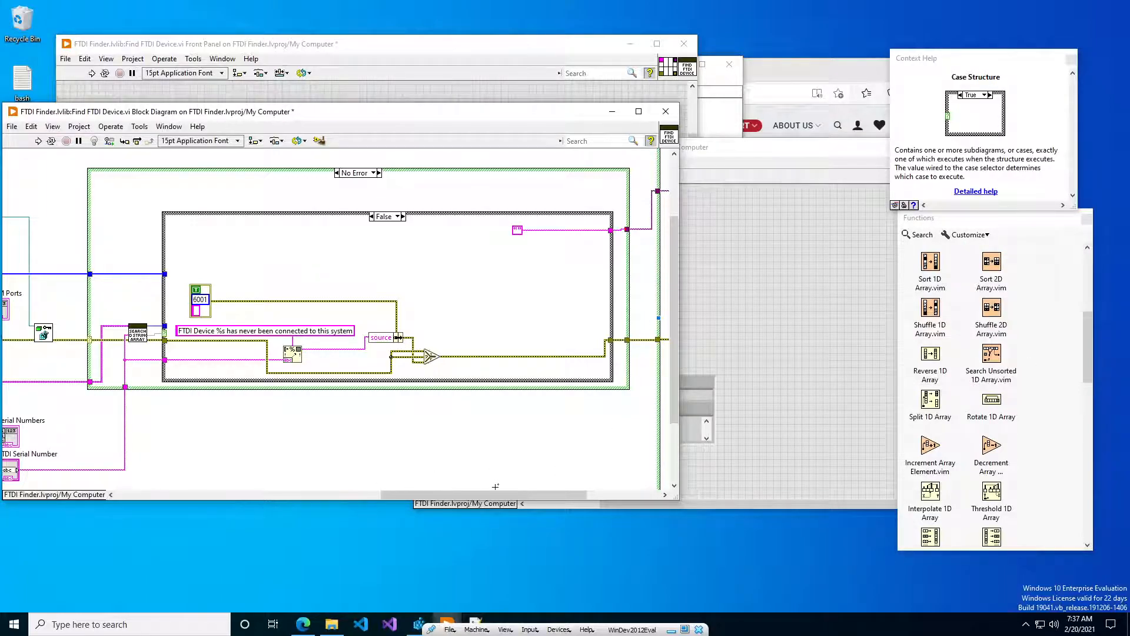
drag(469, 494, 353, 494)
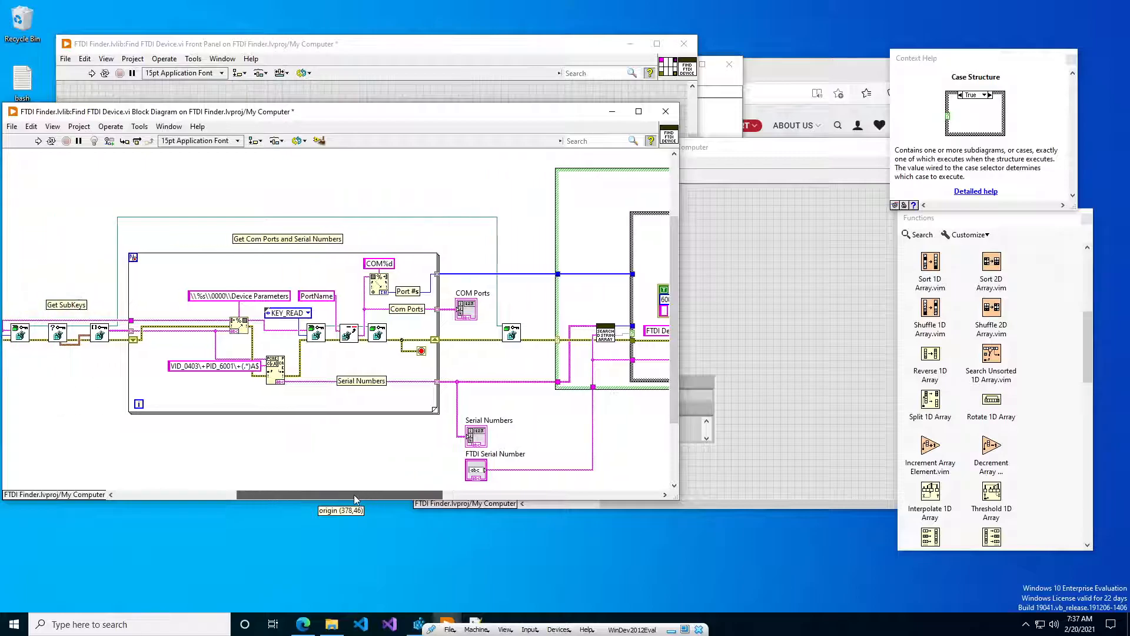